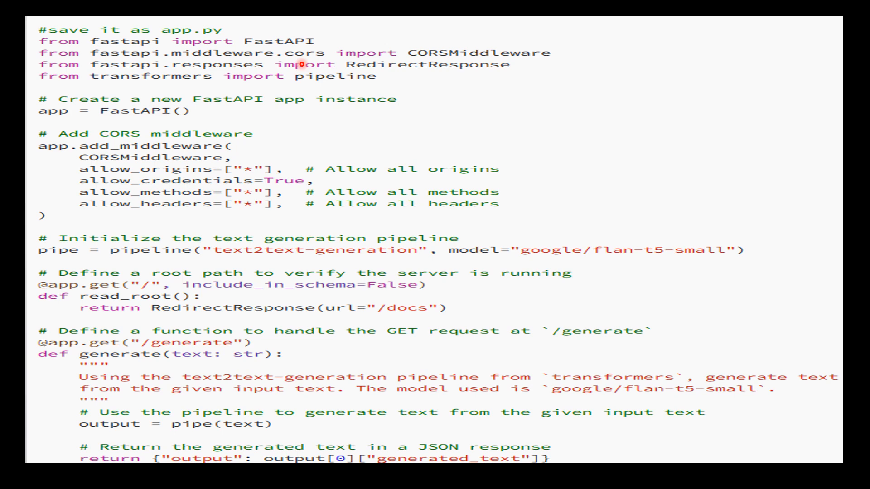
{"action": "mouse_move", "coordinate": [299, 76]}
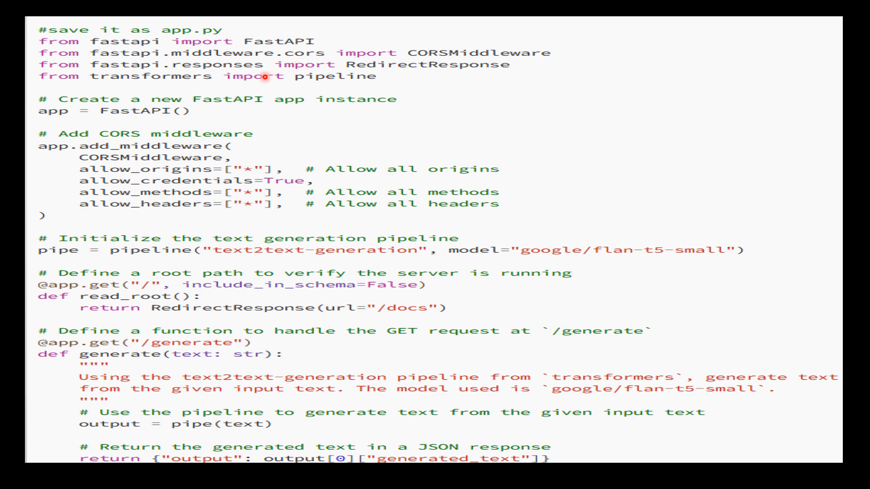
{"action": "mouse_move", "coordinate": [232, 175]}
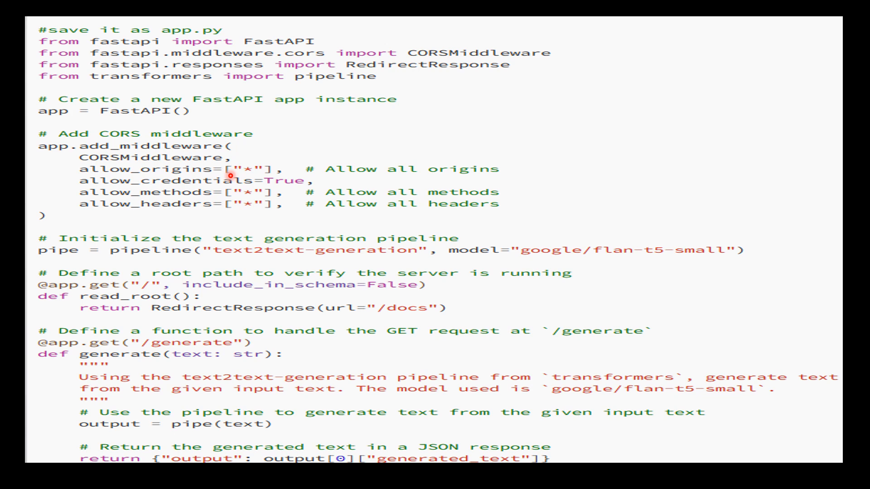
{"action": "mouse_move", "coordinate": [292, 260]}
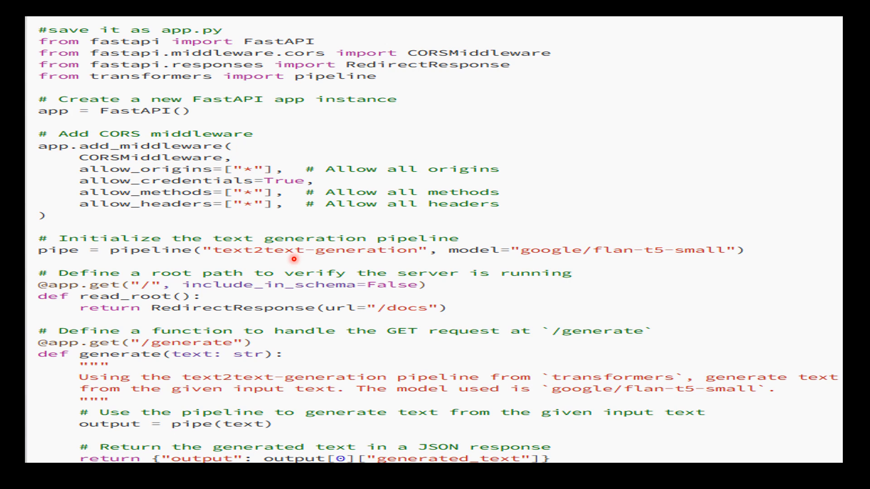
{"action": "mouse_move", "coordinate": [579, 227]}
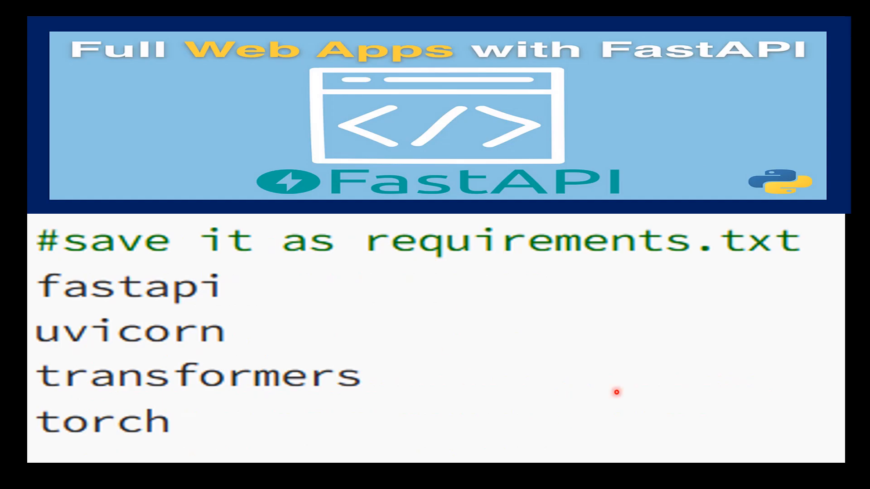
{"action": "mouse_move", "coordinate": [481, 130]}
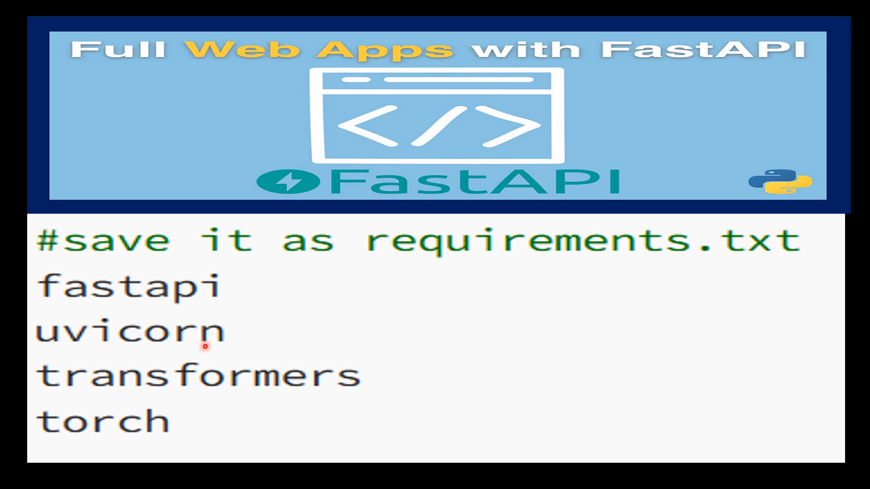
{"action": "mouse_move", "coordinate": [70, 399]}
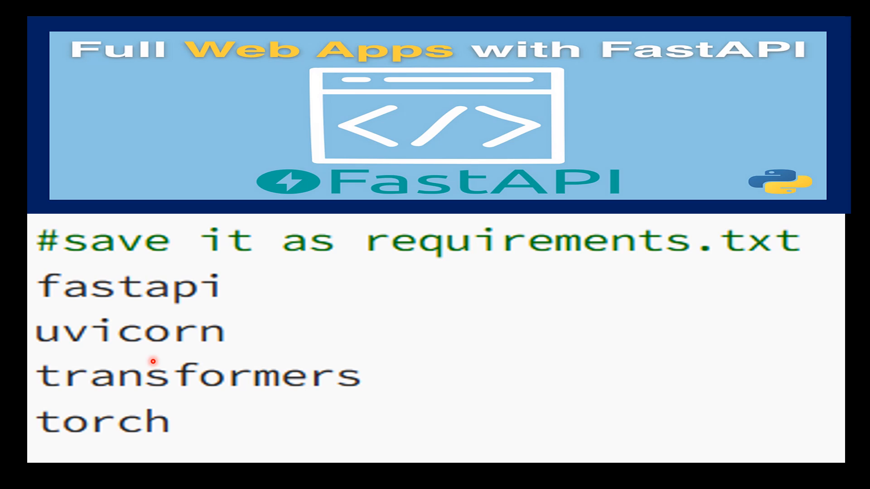
{"action": "mouse_move", "coordinate": [508, 338]}
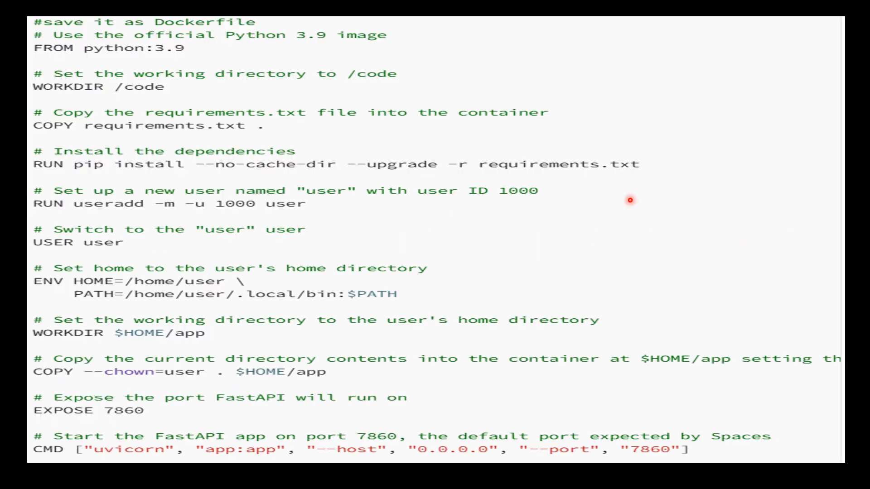
{"action": "mouse_move", "coordinate": [681, 305]}
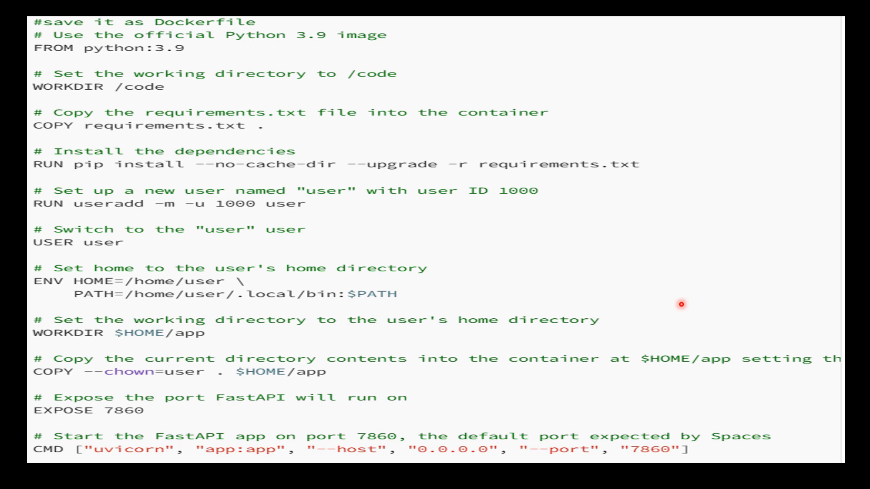
{"action": "mouse_move", "coordinate": [647, 301]}
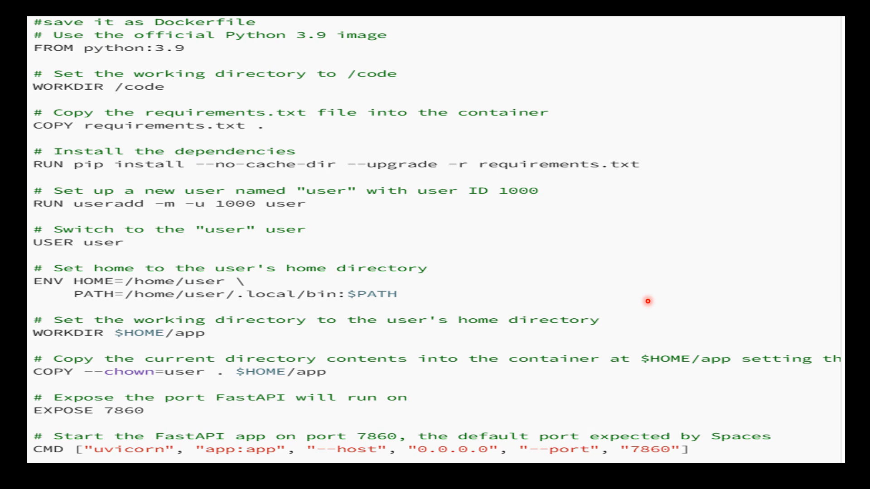
{"action": "mouse_move", "coordinate": [220, 73]}
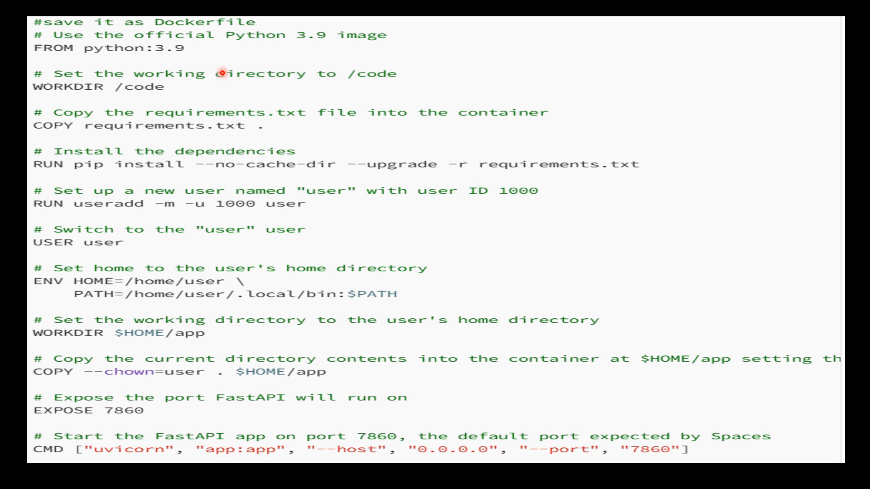
{"action": "mouse_move", "coordinate": [240, 218]}
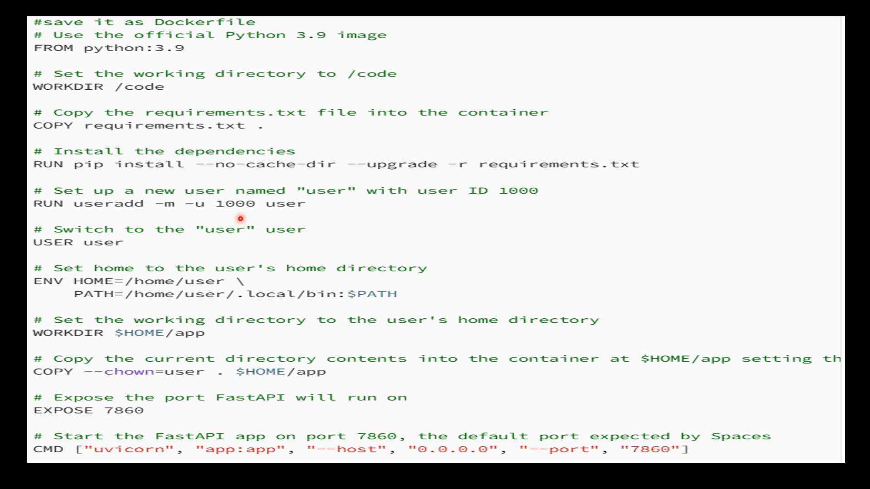
{"action": "mouse_move", "coordinate": [205, 375]}
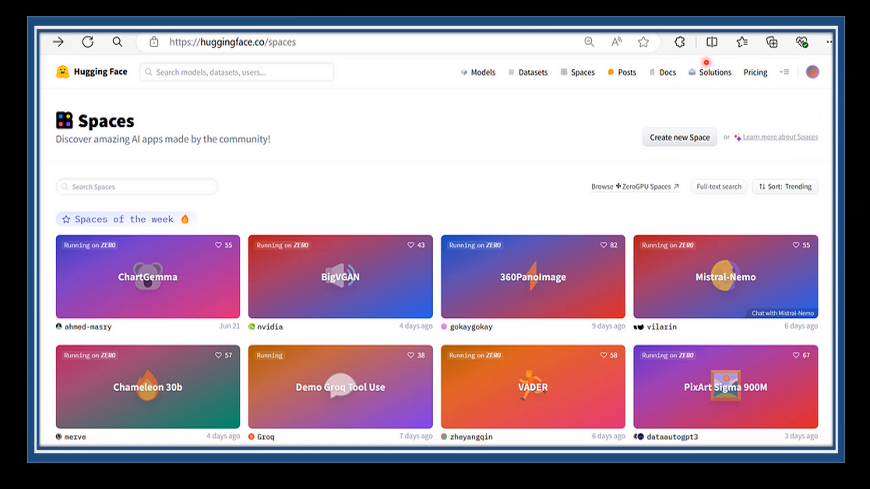
Step: Start creating a new Space from the Hugging Face Spaces page
{"action": "left_click", "coordinate": [679, 137]}
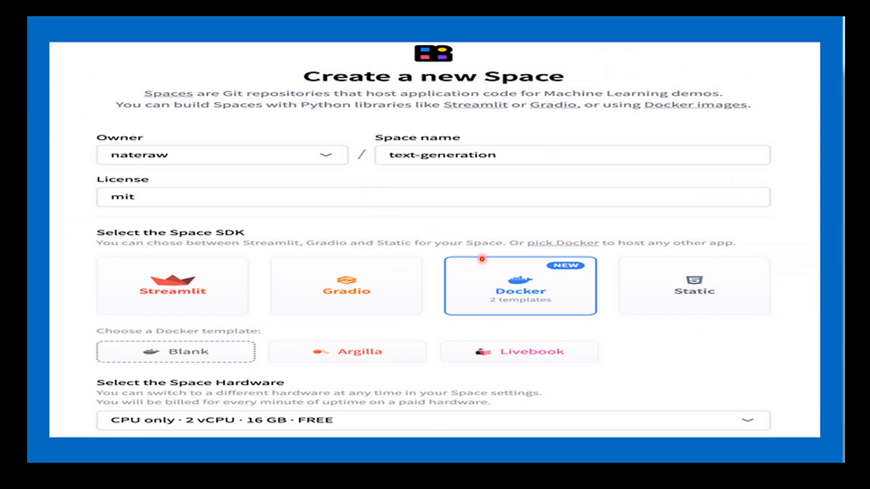
{"action": "mouse_move", "coordinate": [494, 234]}
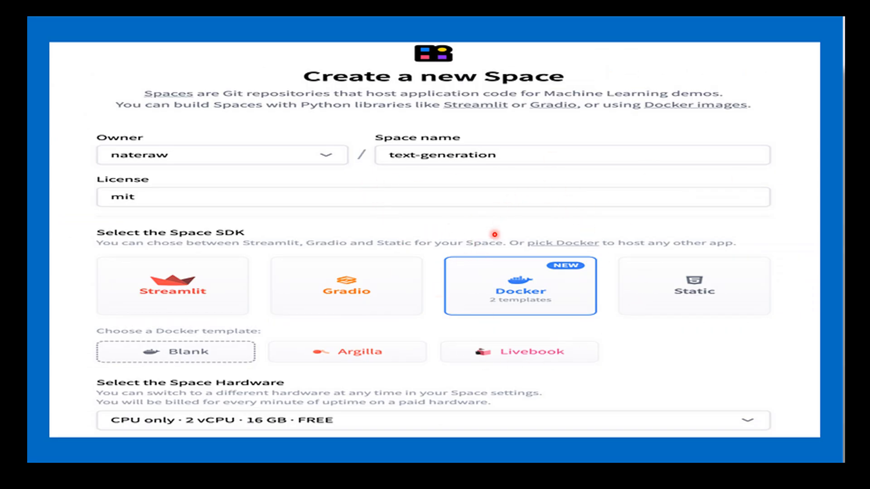